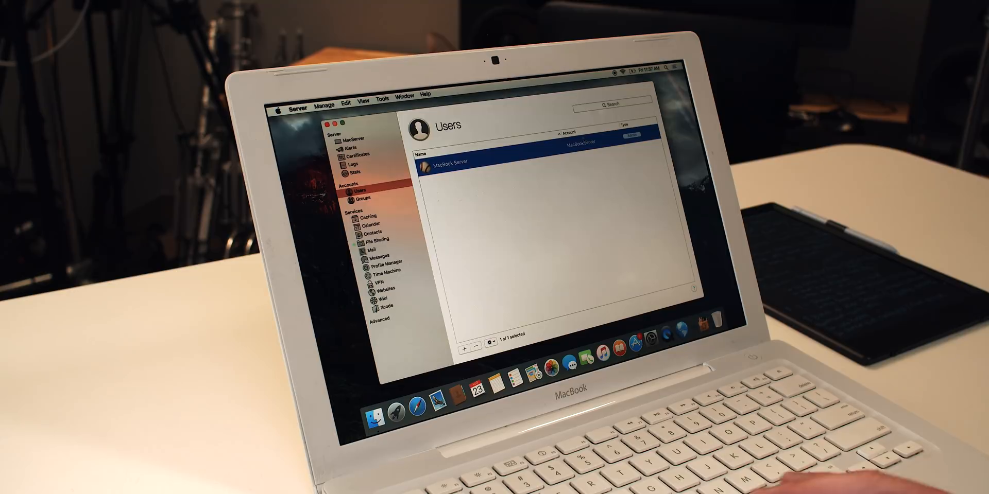
mouse_move(444, 191)
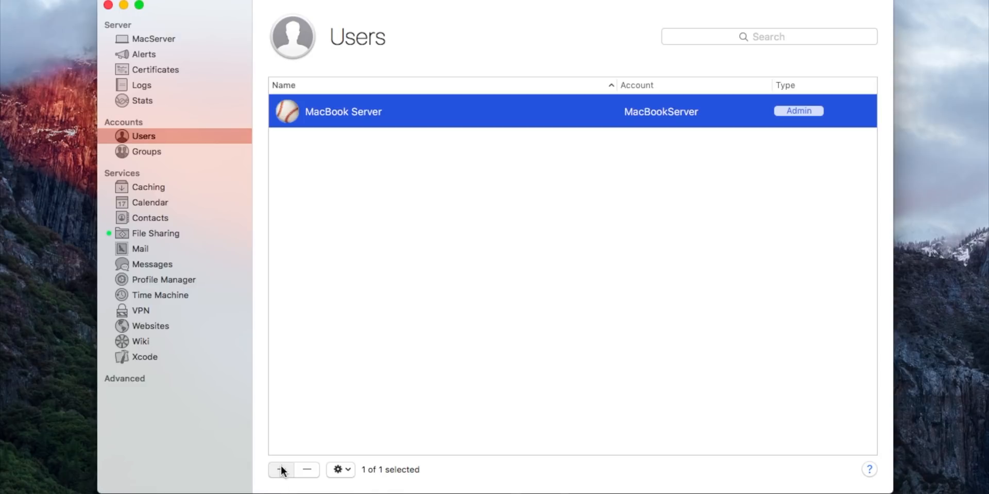
Open a blank New User form from the Users list.
click(282, 470)
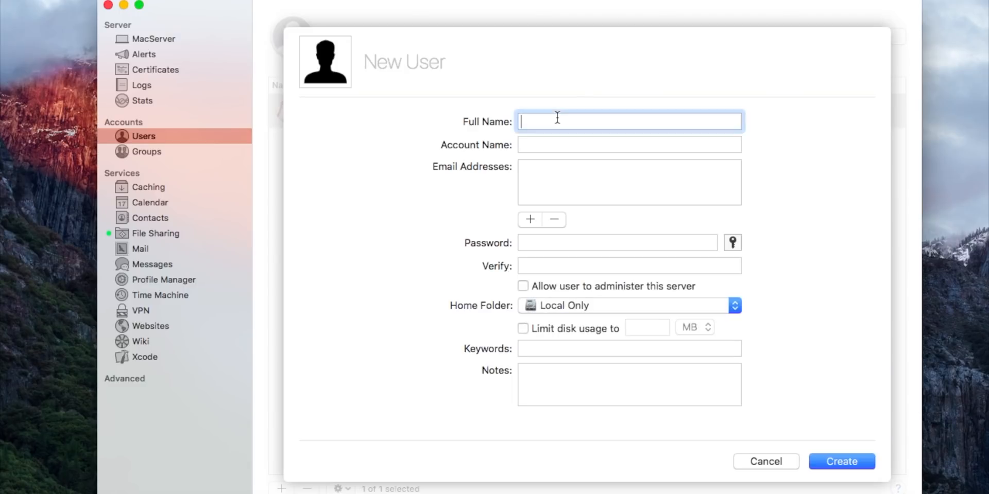
Enter full name 'Test' for the new user, account name test, with a verified password.
text(Test)
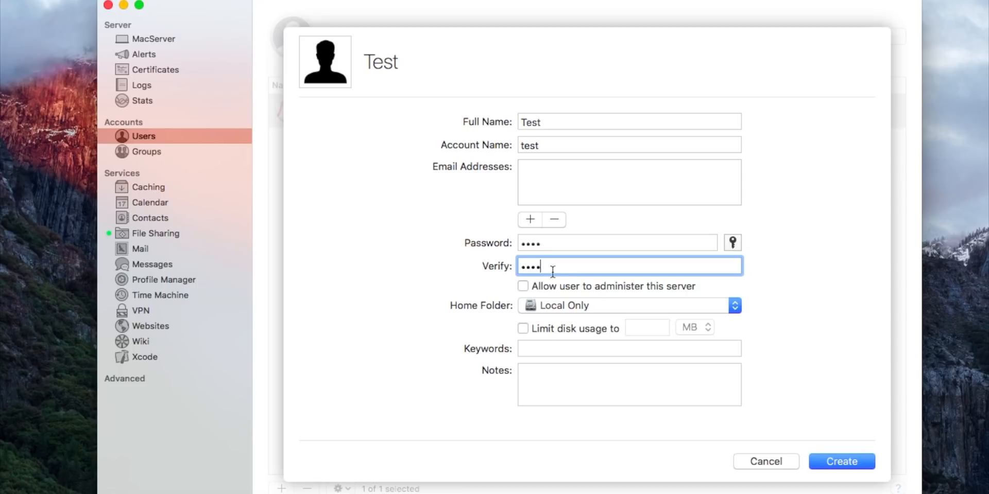
mouse_move(555, 310)
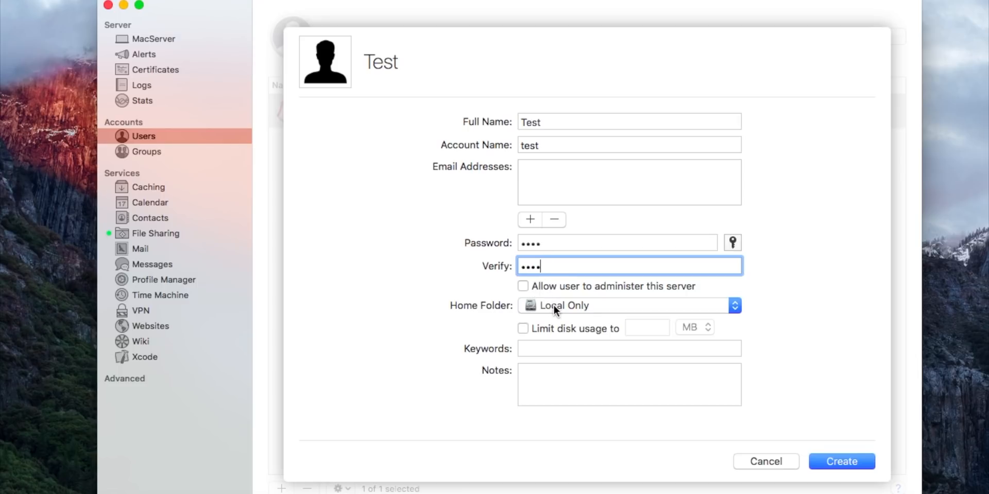